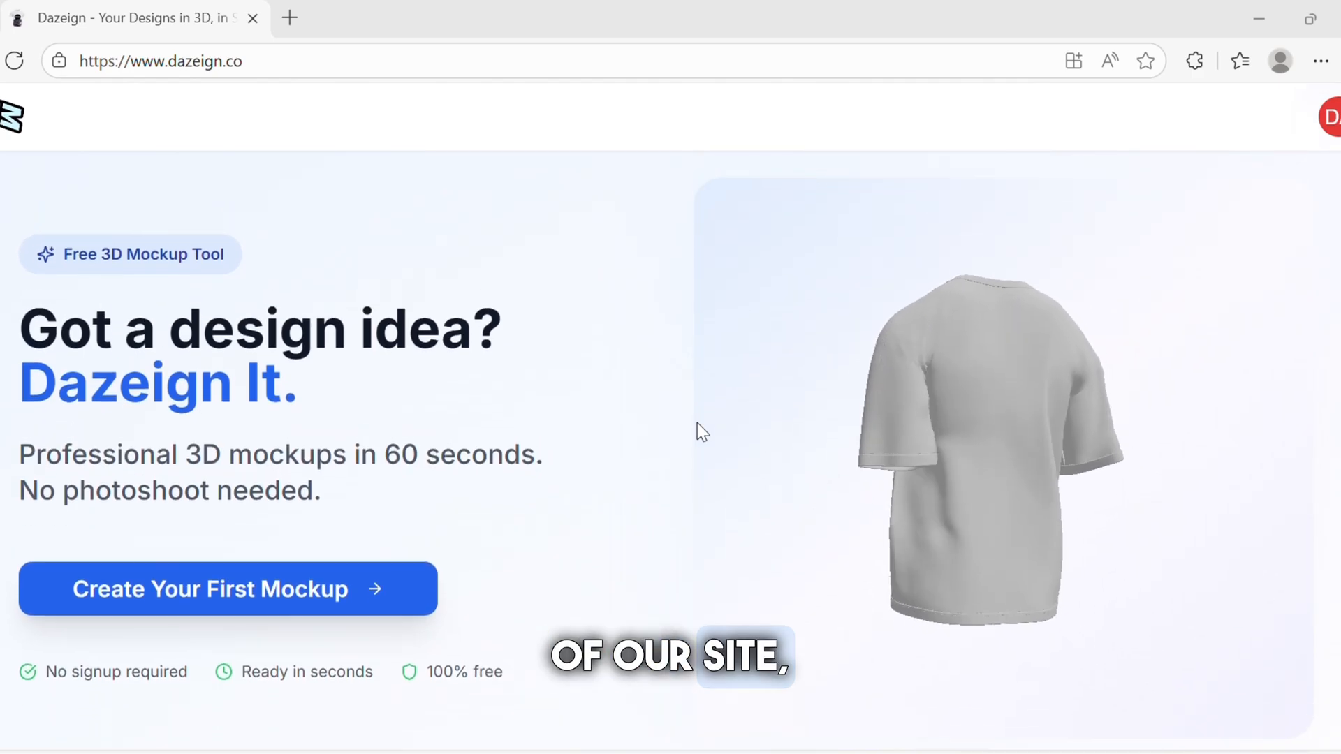
Scroll down to the Free Plan Models: T-Shirt, Hoodie, Track Suit, Tank Top, Oversized T-Shirt
scroll(down, 3)
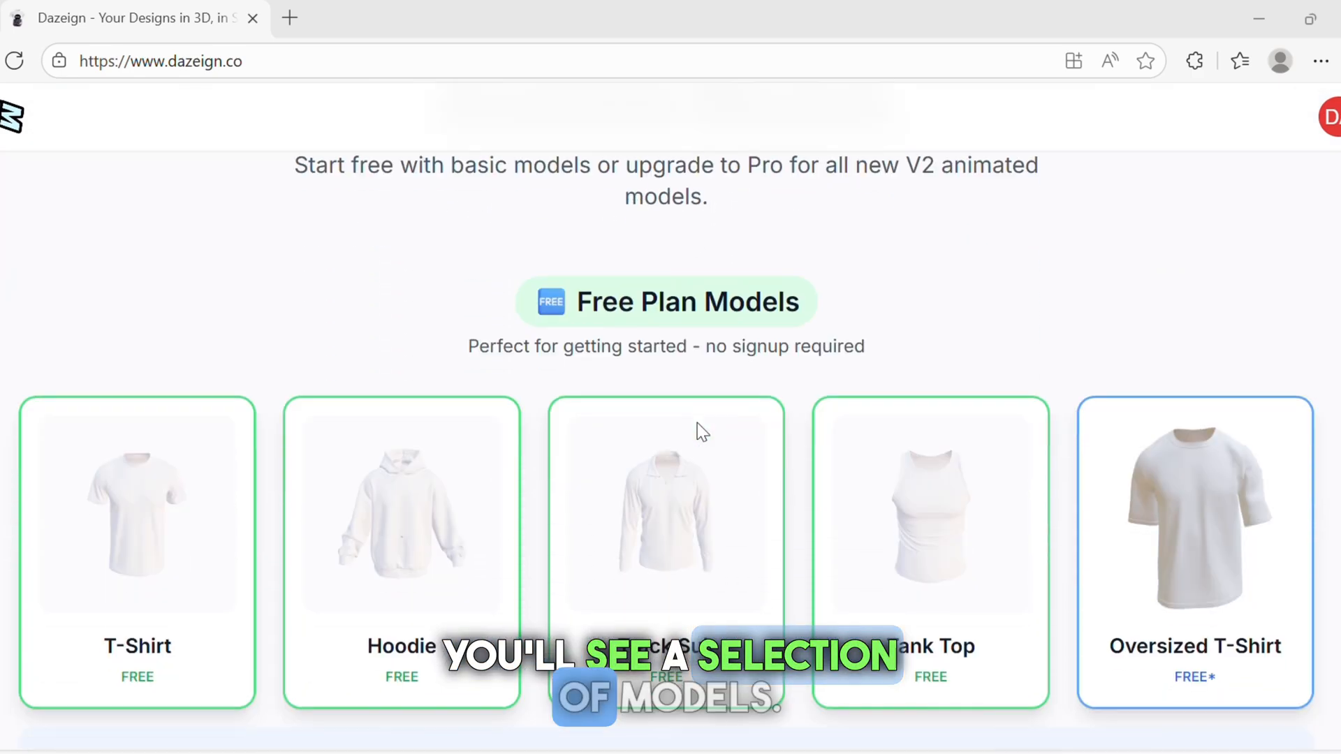
scroll(down, 3)
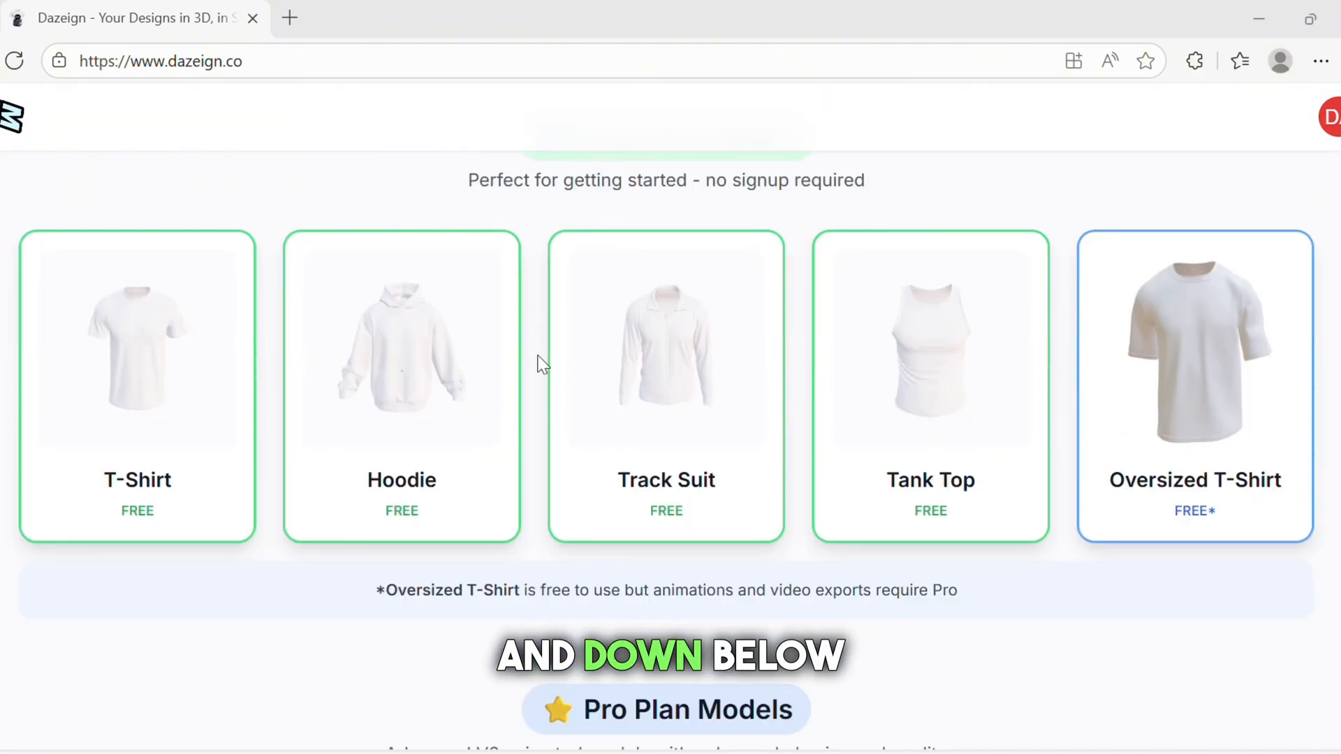
scroll(down, 3)
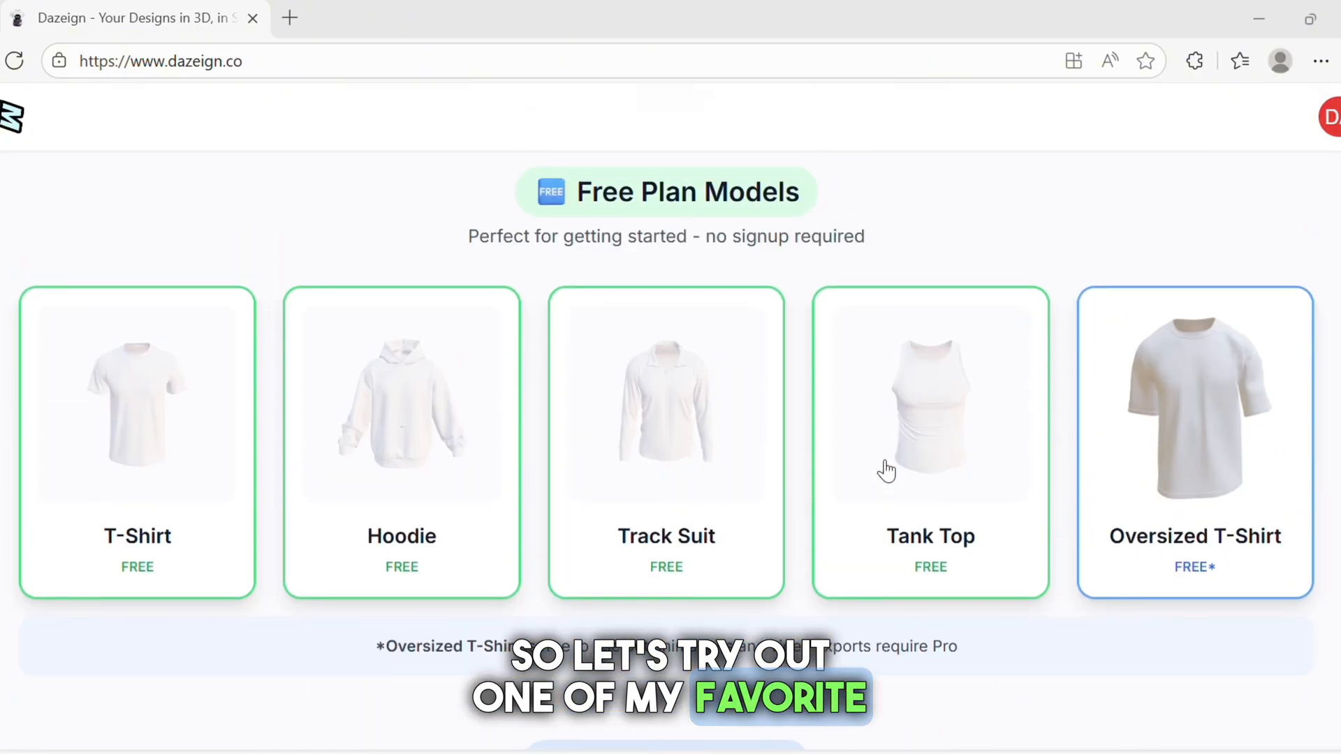
Load the Oversized T-Shirt into the 3D studio and show its Color options
click(1193, 445)
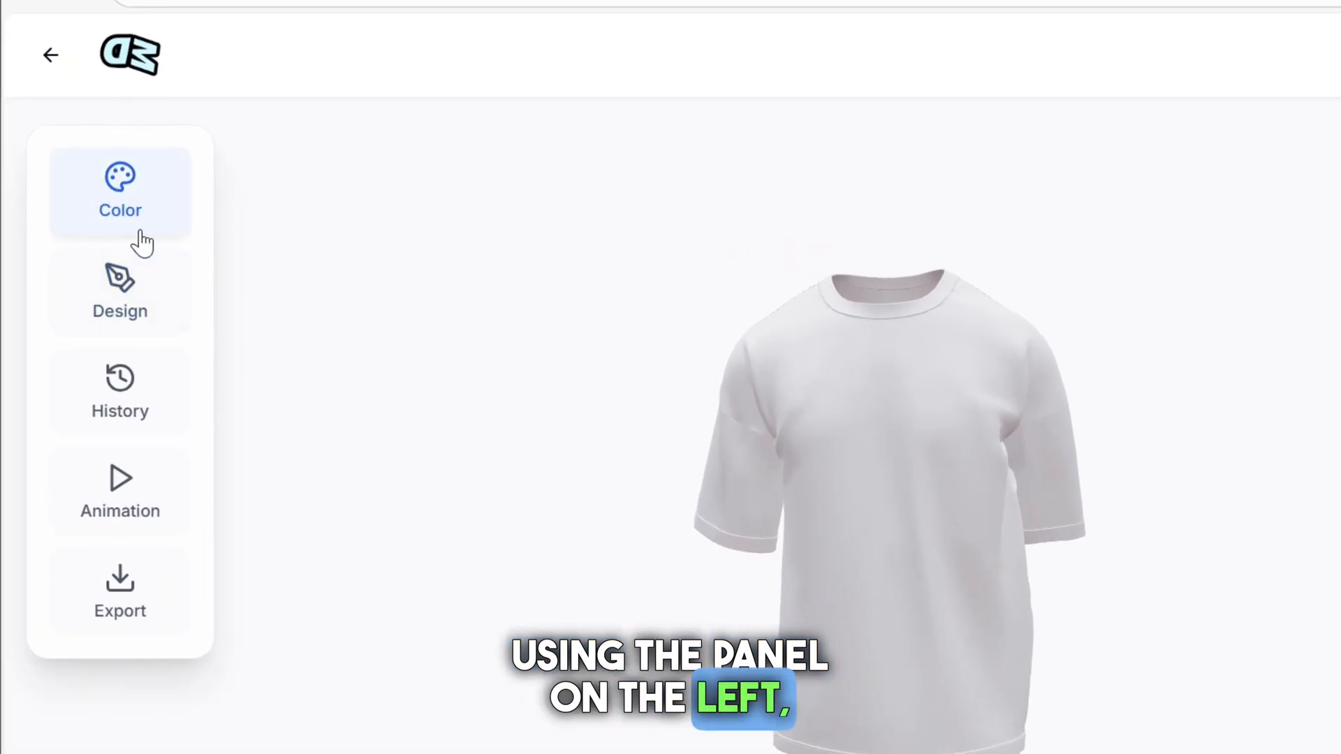
click(120, 190)
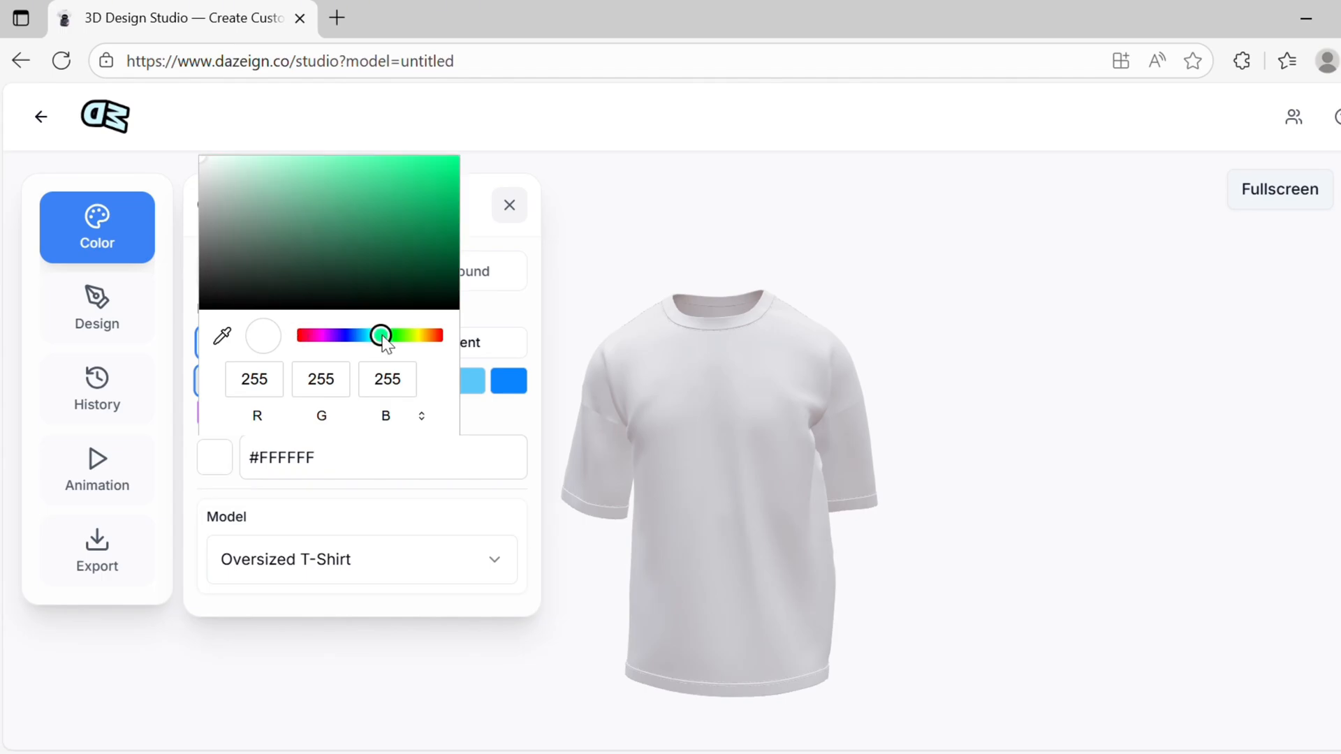
Give the scene a cream background, try an image background, and close the colour settings
click(442, 271)
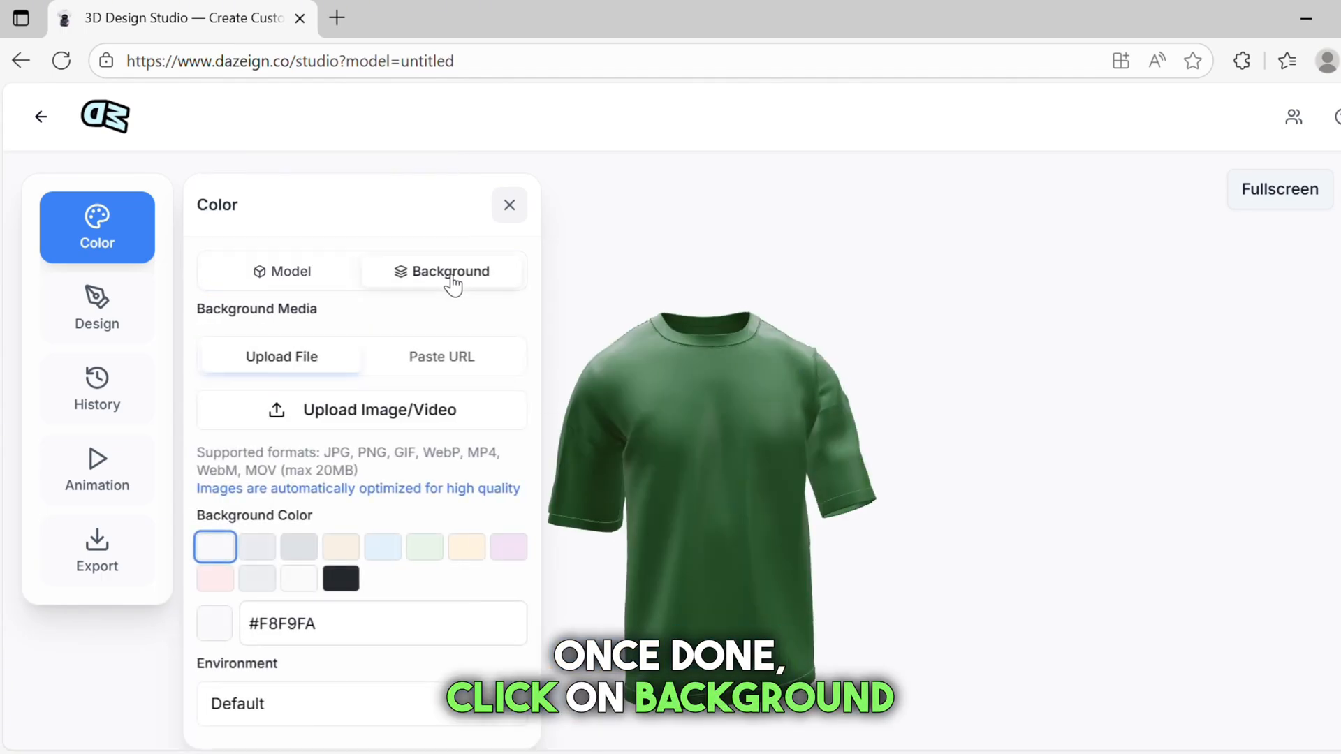
click(340, 546)
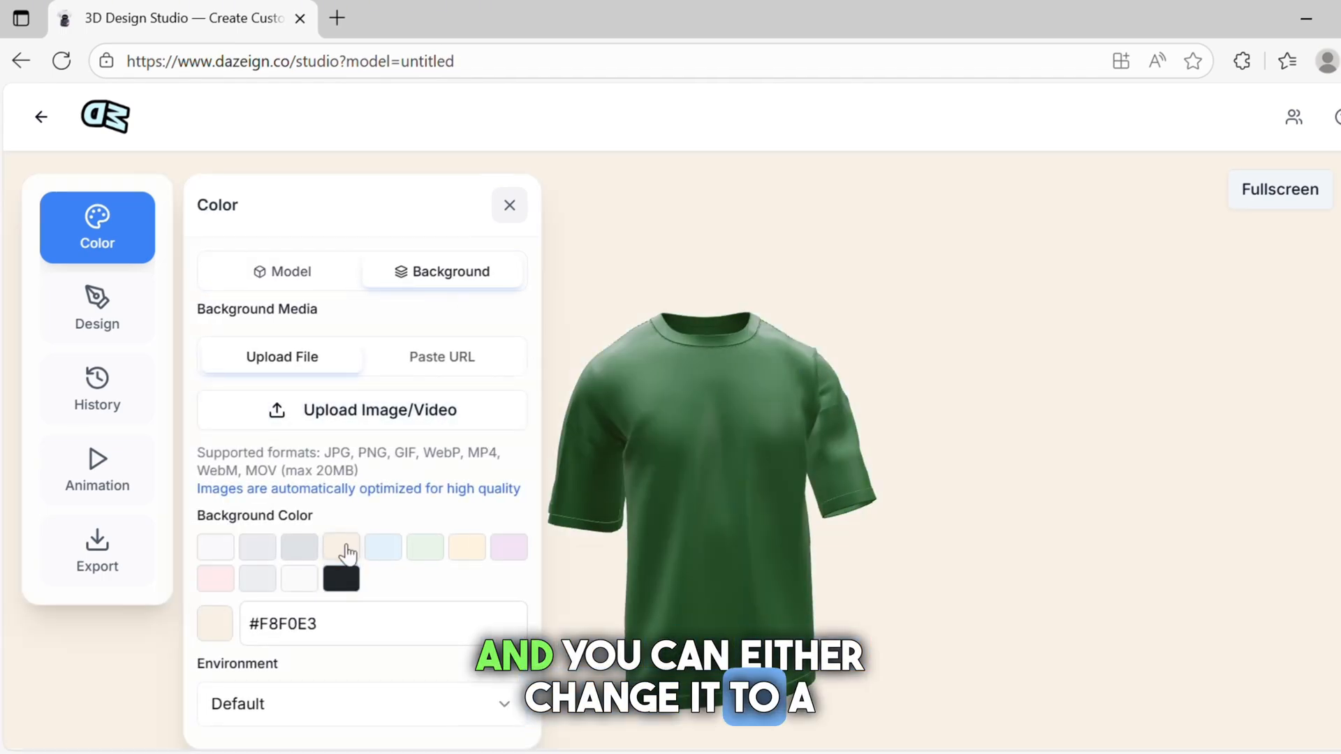
click(351, 410)
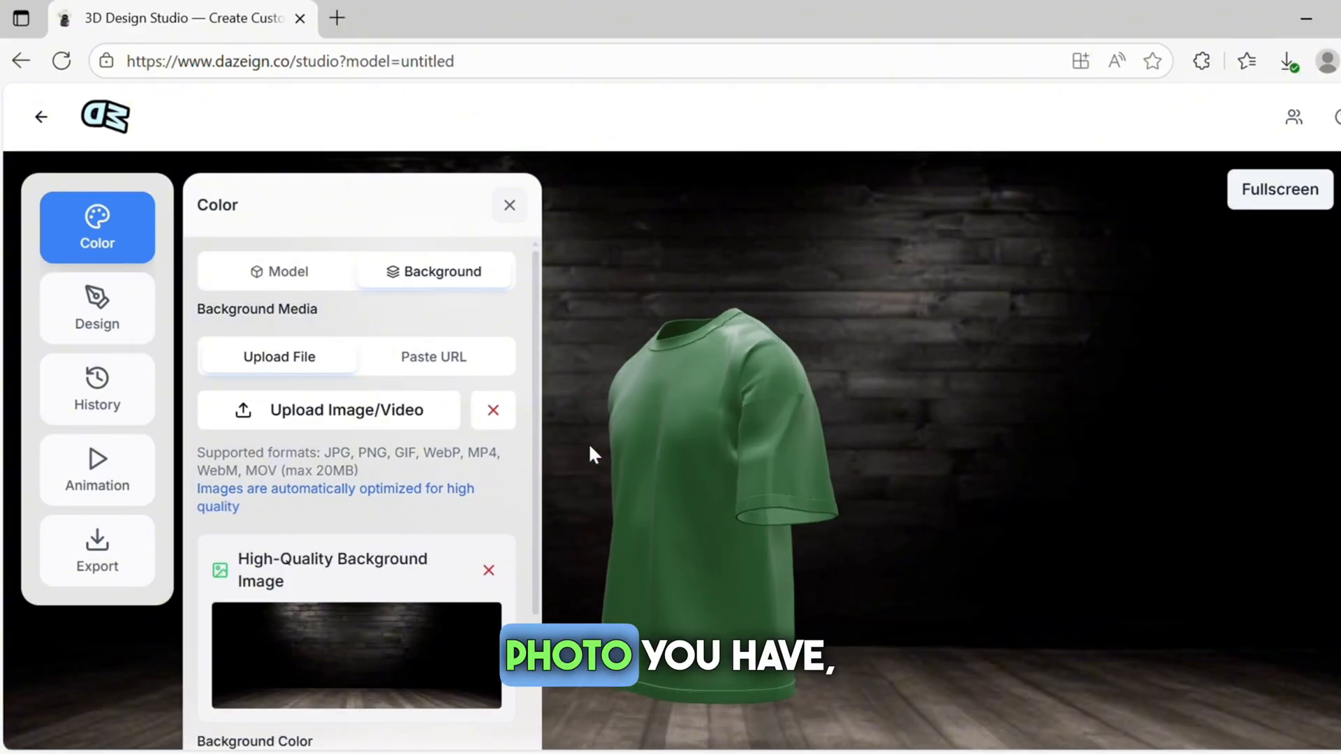
click(510, 206)
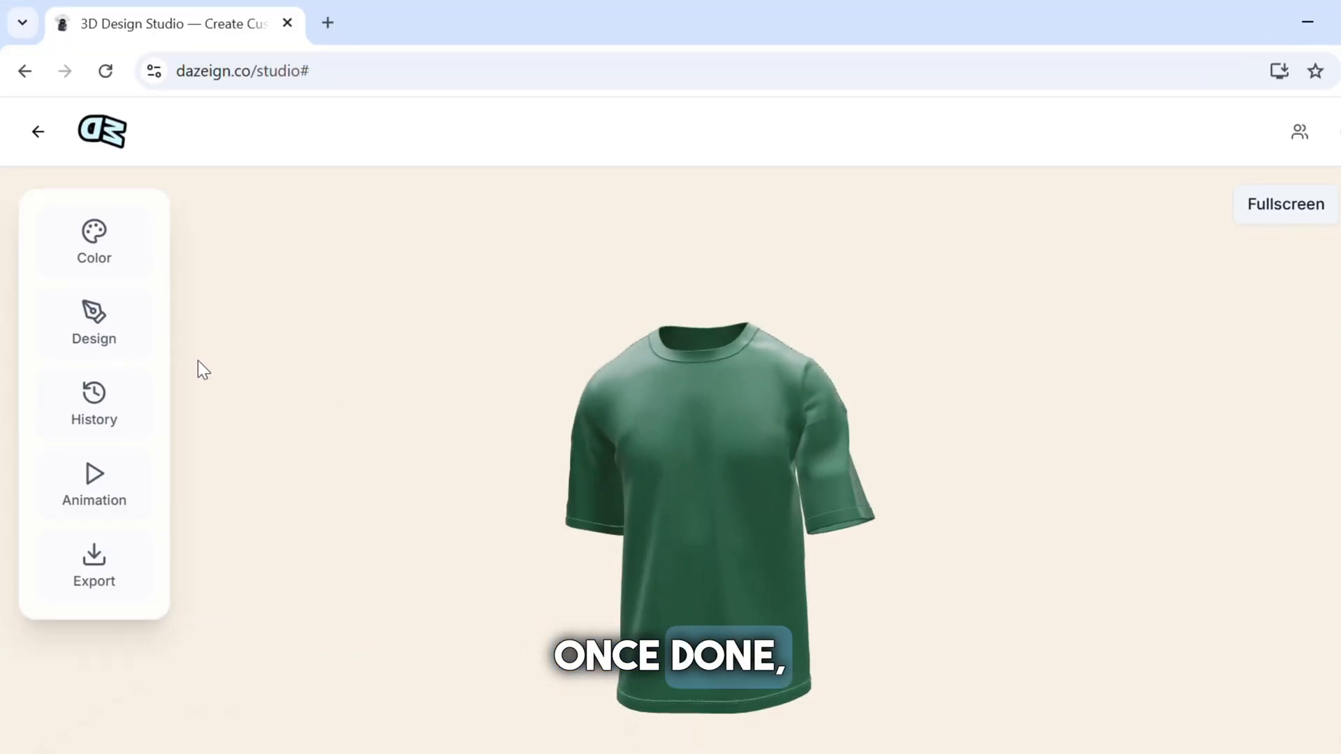
Place the magenta-iris eye graphic across the shirt's chest using the Design tools
click(94, 324)
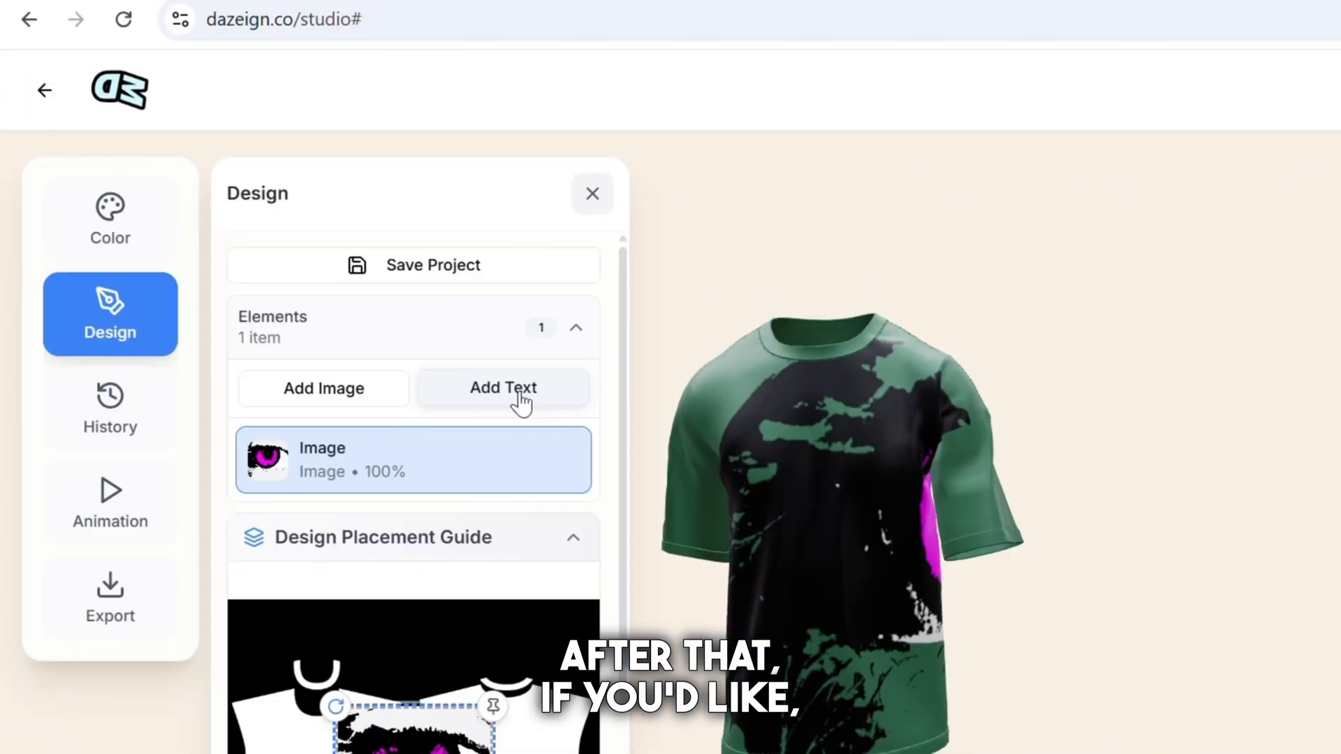
click(503, 387)
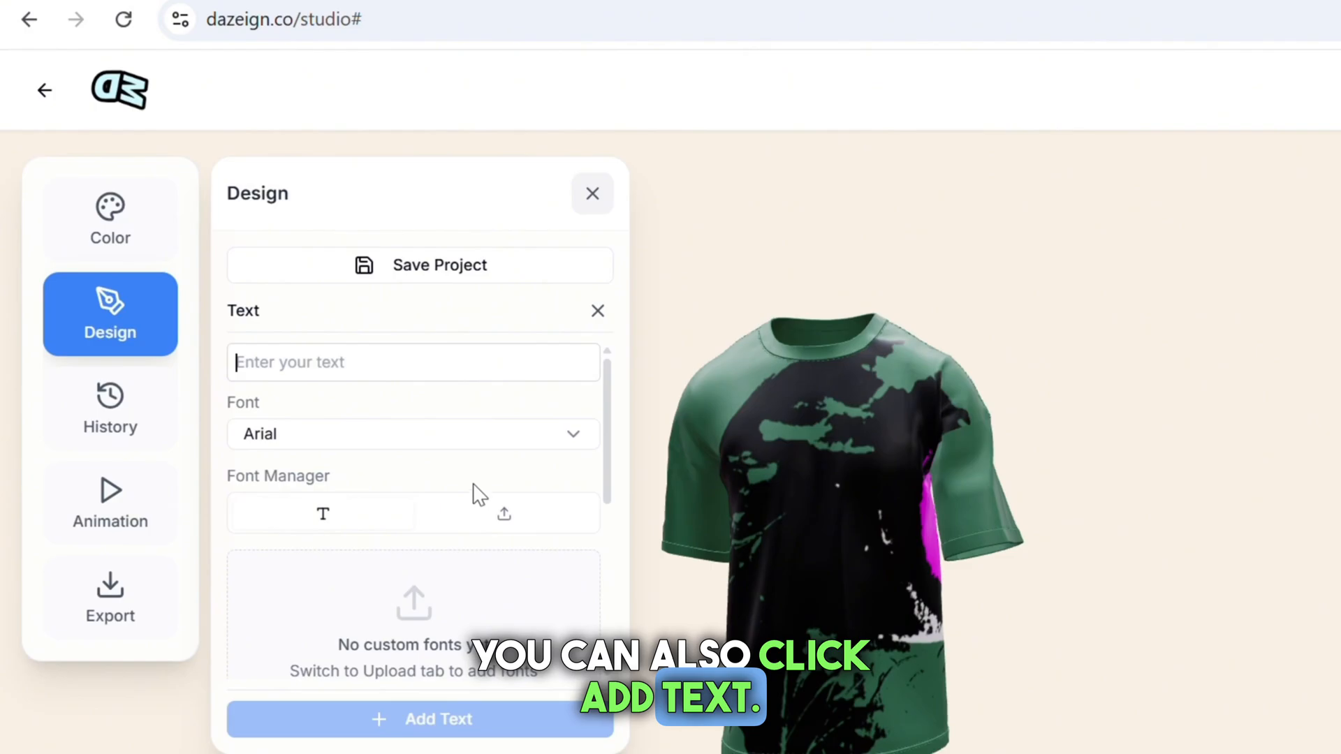
click(413, 433)
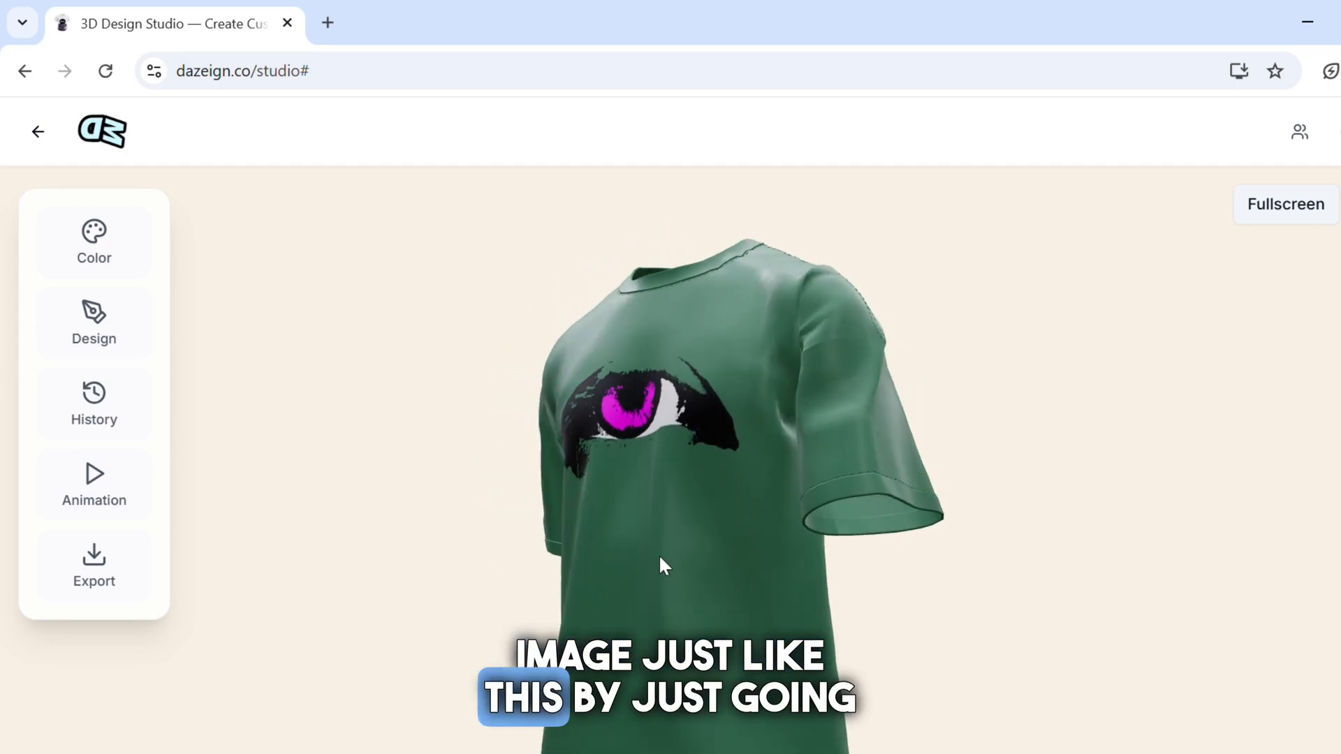
Apply the Walk + Rotate animation to the T-shirt
click(93, 564)
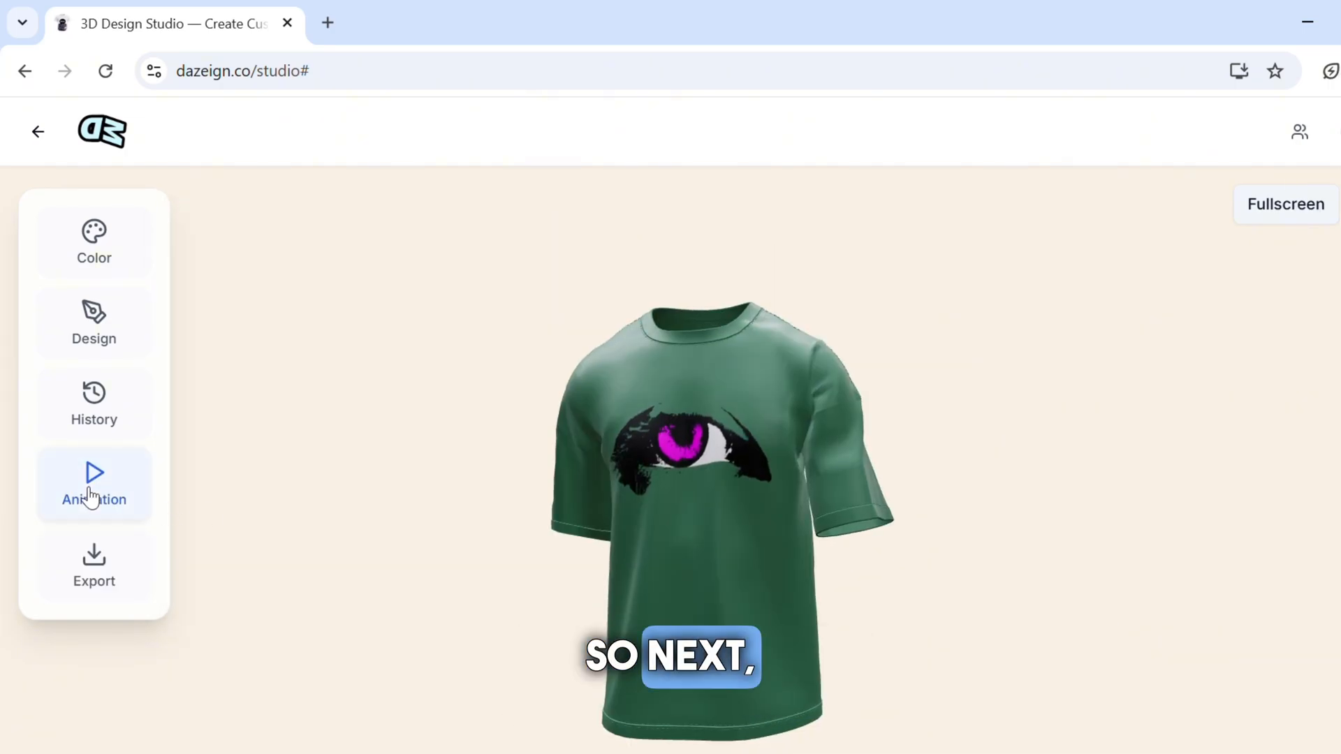
click(93, 484)
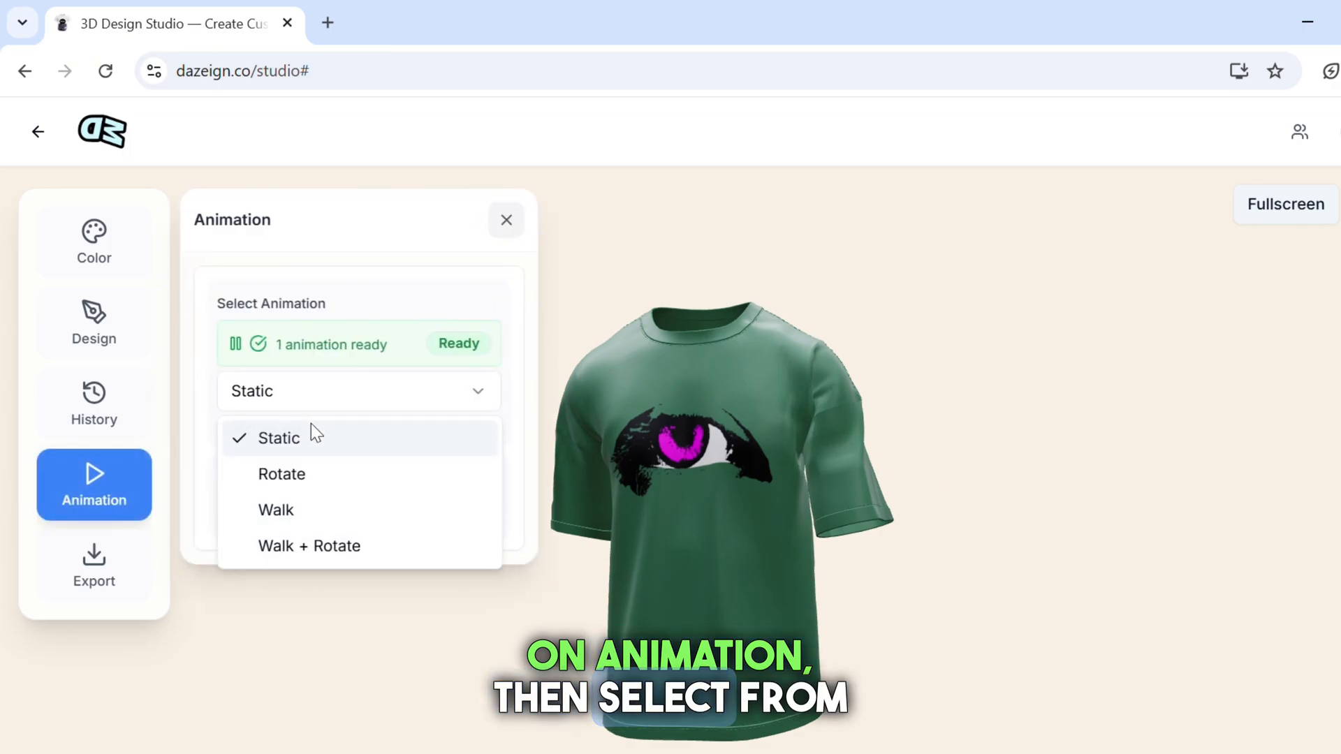
click(308, 545)
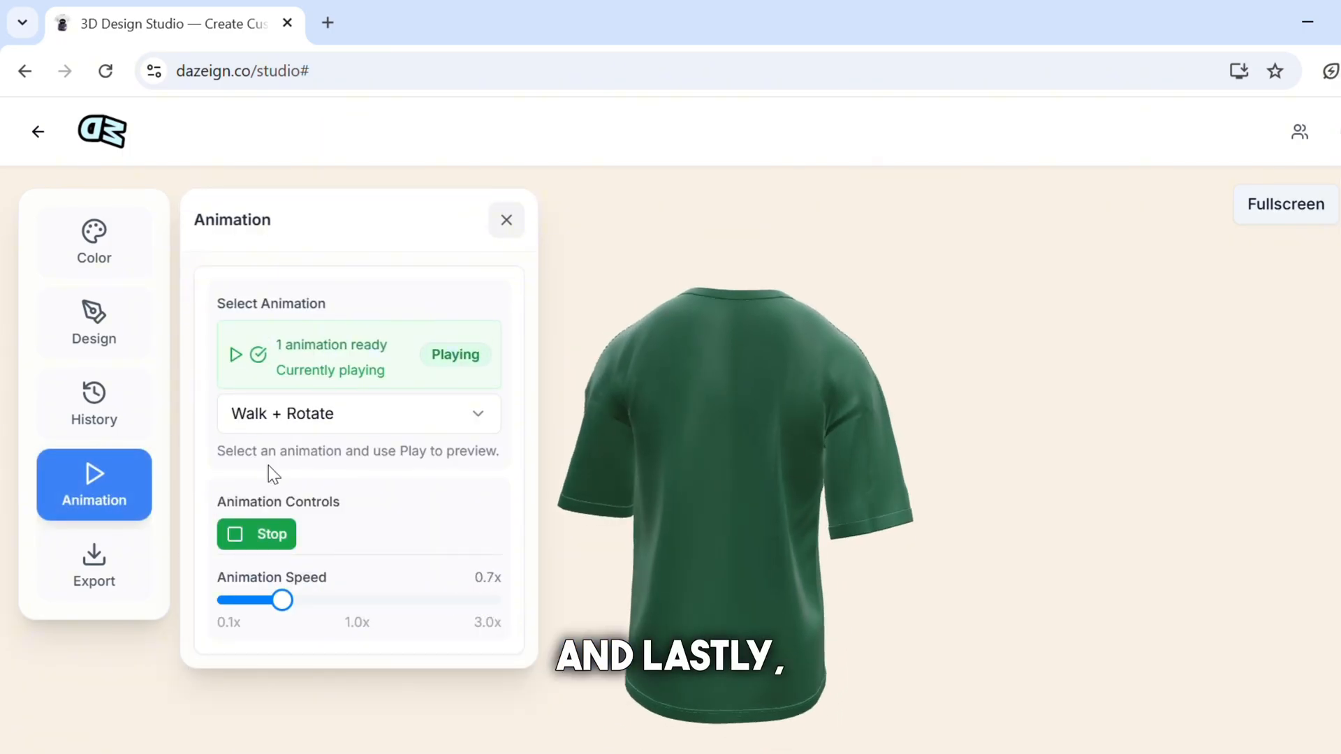
Export the animated mockup as an Ultra quality, 60 FPS MP4
click(95, 565)
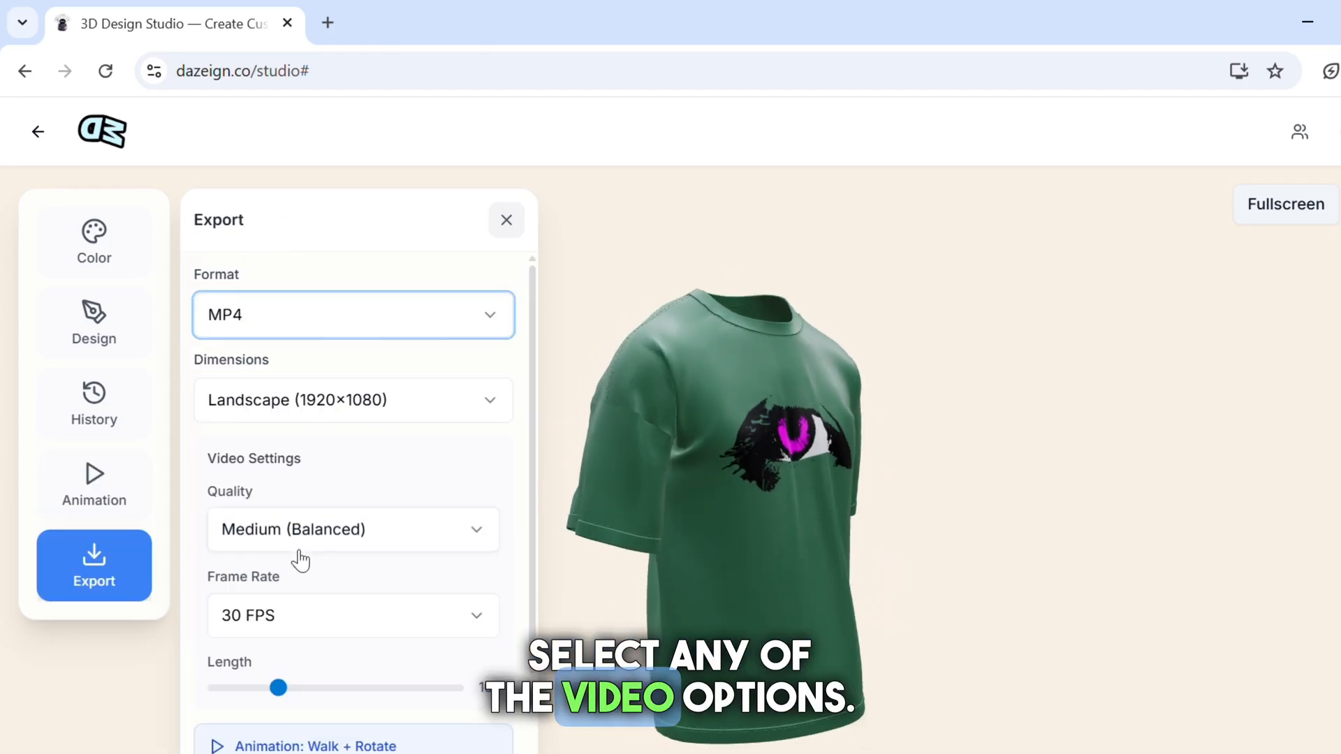
click(352, 529)
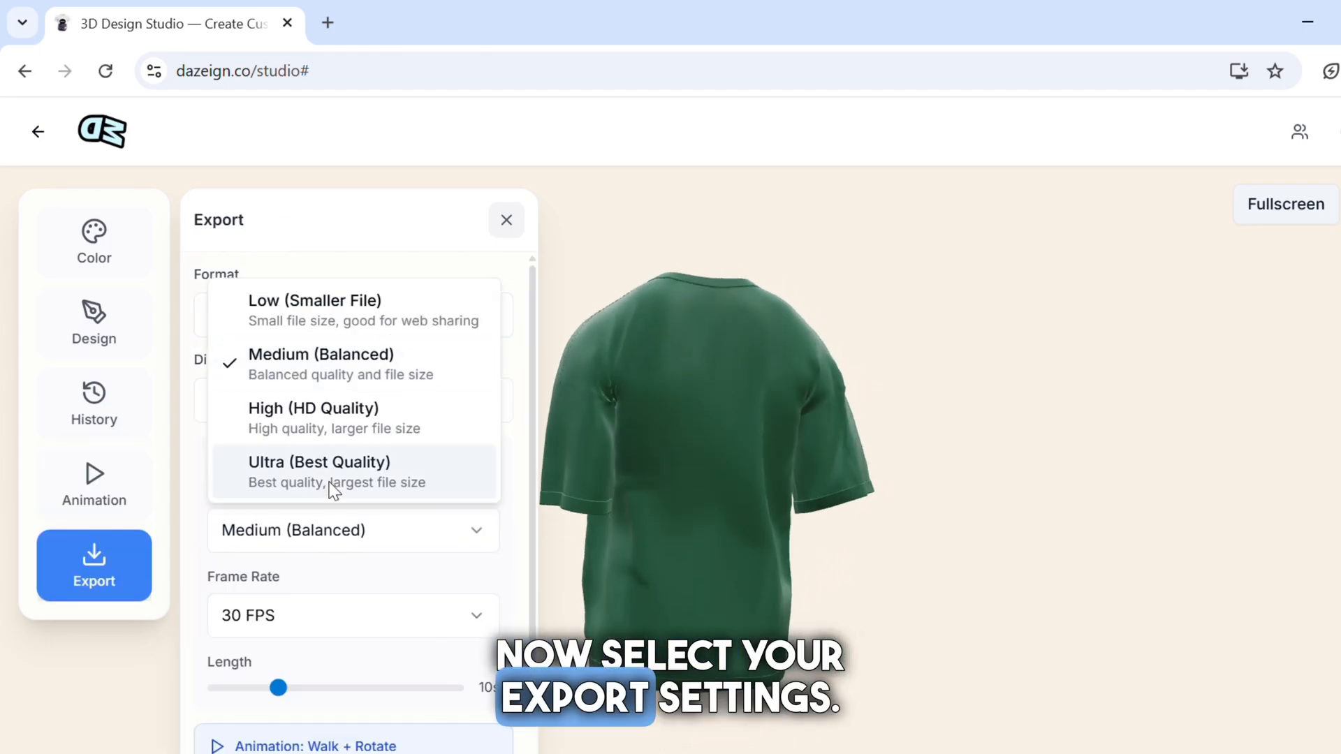
click(319, 462)
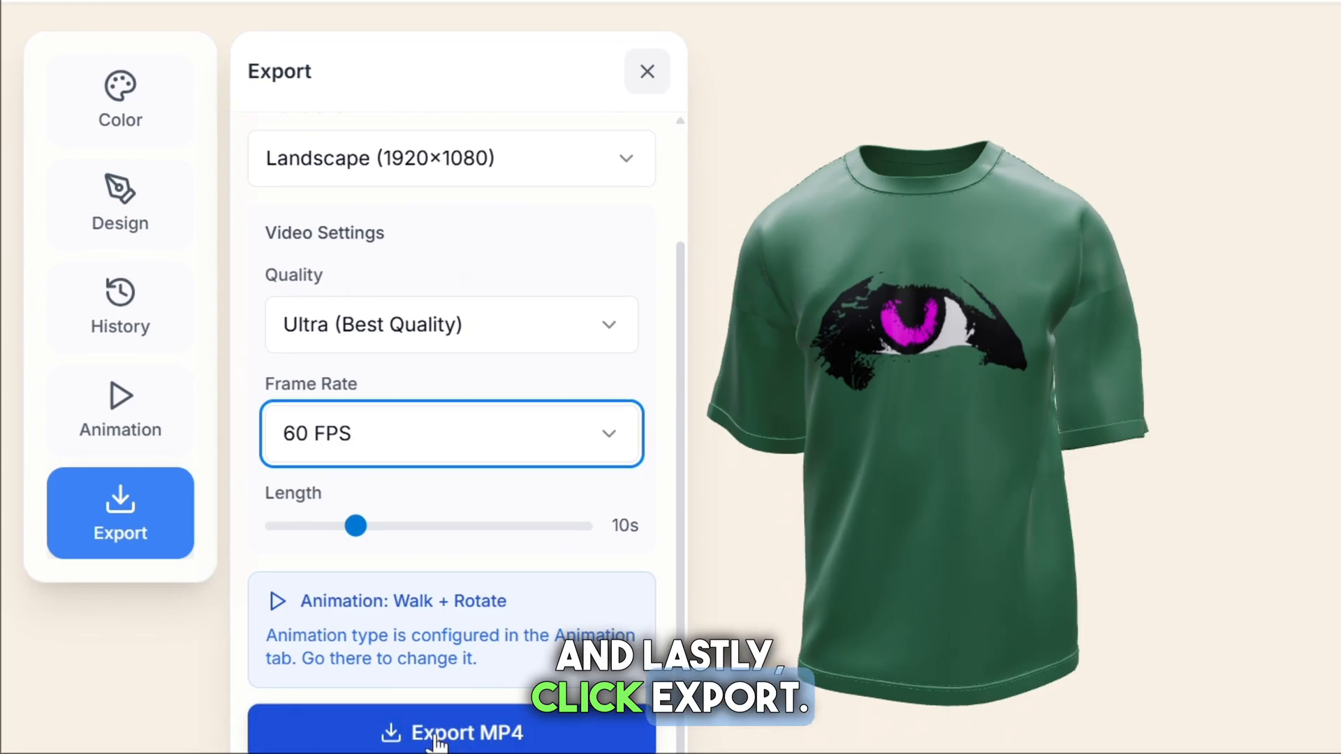
click(452, 733)
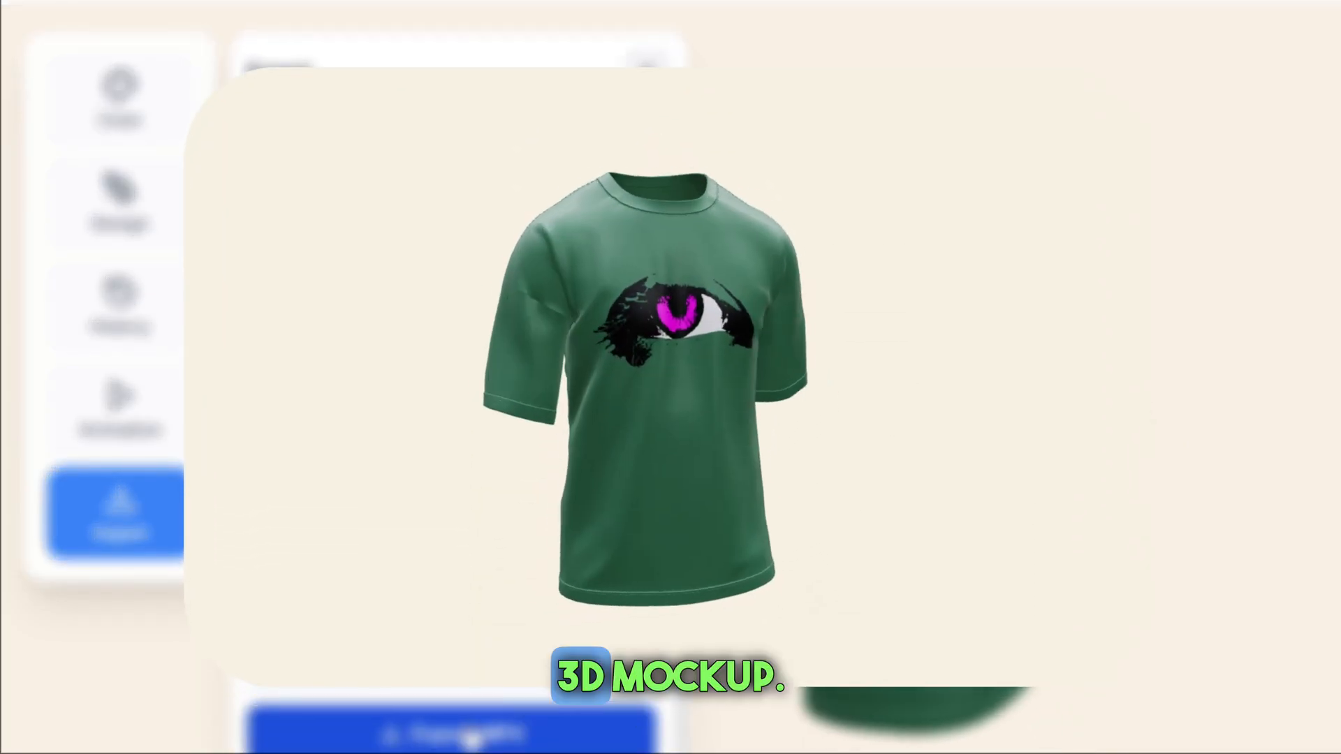